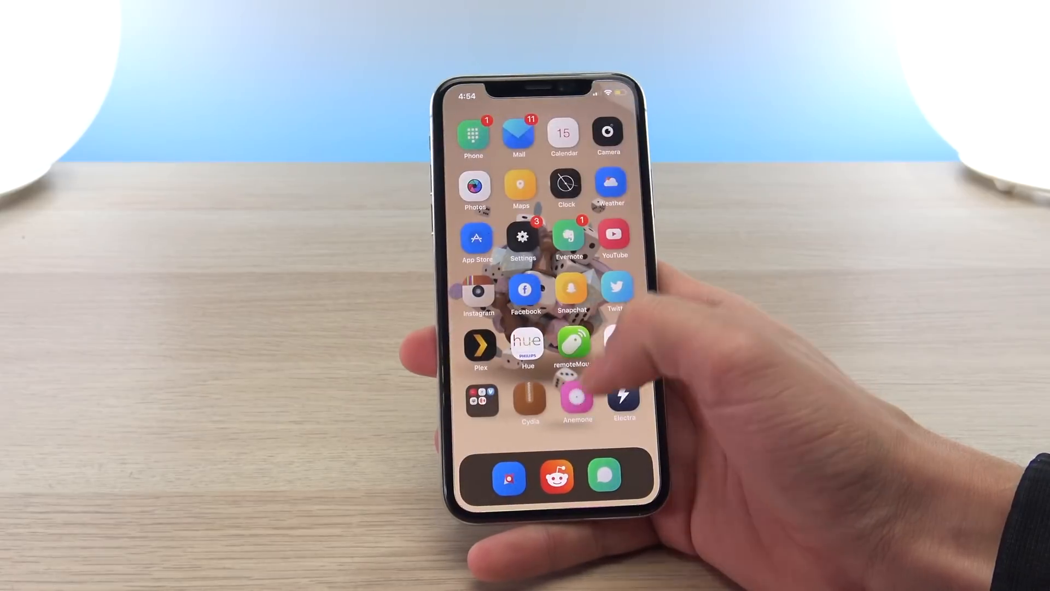
# - Browse Anemone's Miscellaneous list showing the enabled Lotus Apps, Icon Effect, calendar and LotusMask themes
pyautogui.click(576, 401)
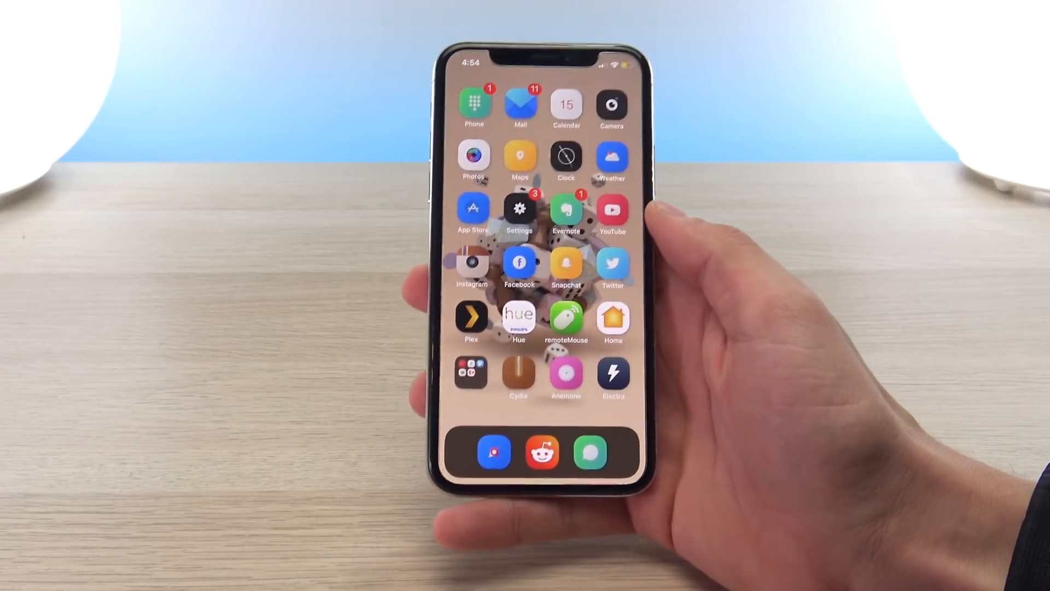
pyautogui.click(612, 373)
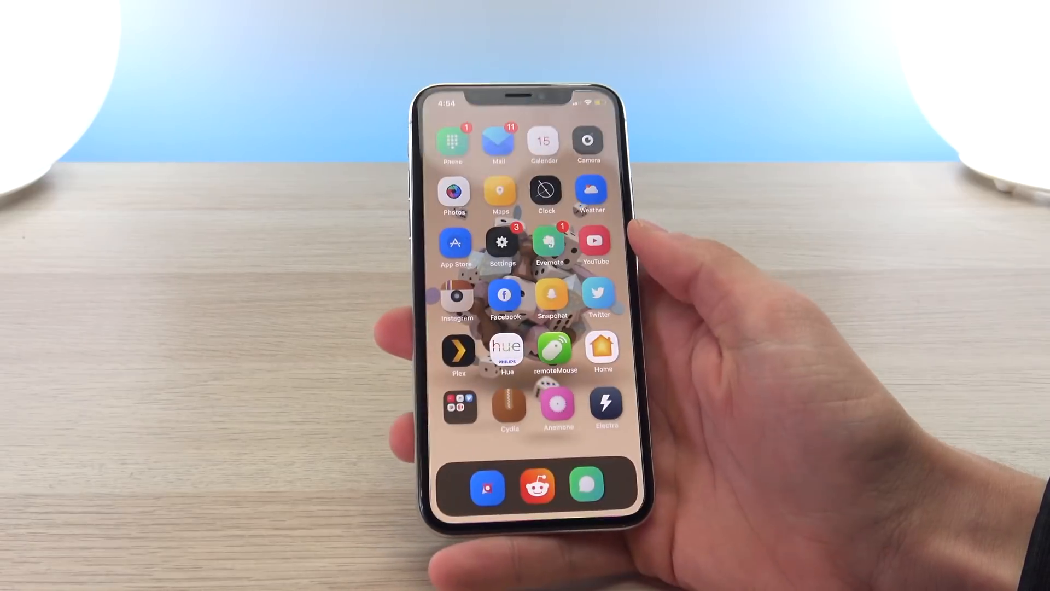
pyautogui.hscroll(3)
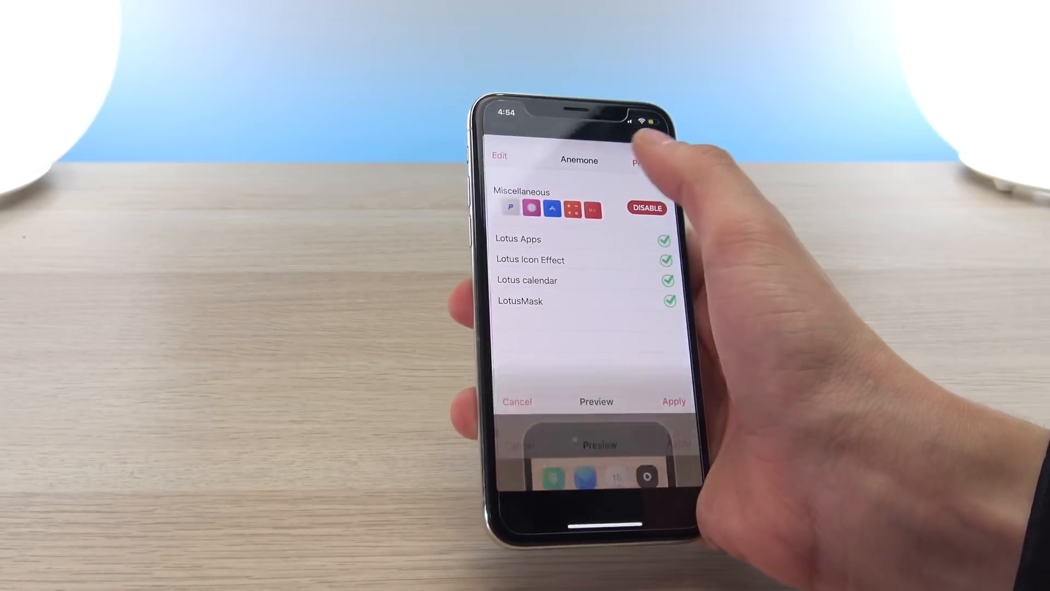
pyautogui.click(596, 401)
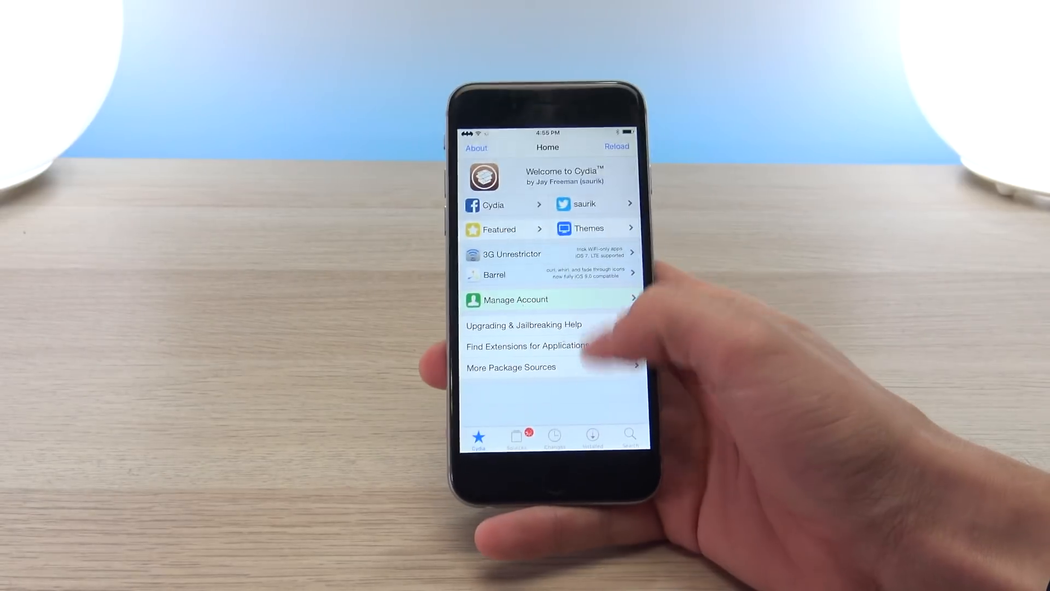
# - Show the iPhone X's About page reporting iOS version 11.1.2
pyautogui.click(616, 145)
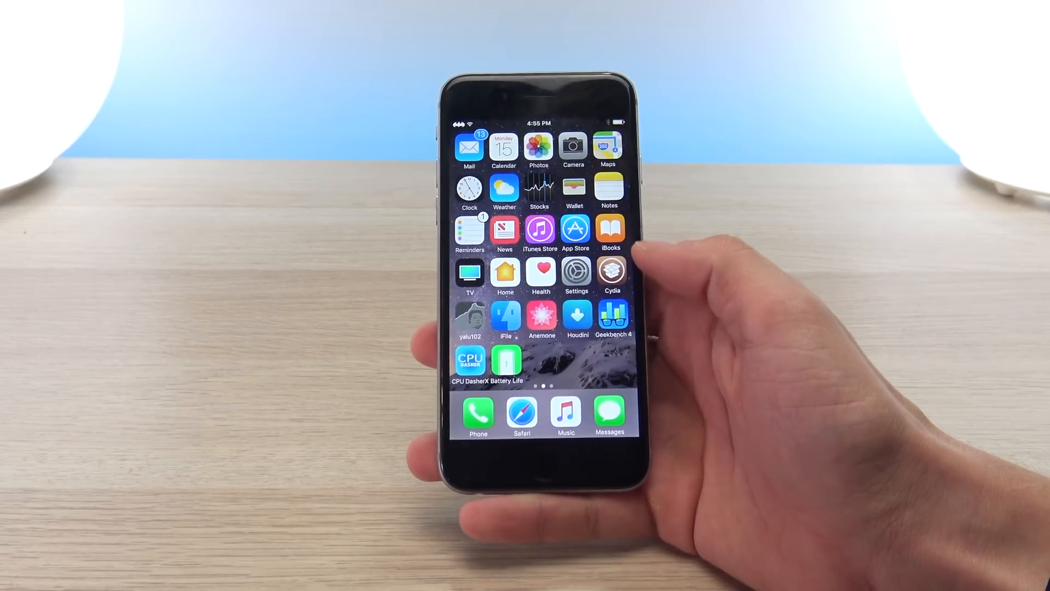
pyautogui.click(611, 272)
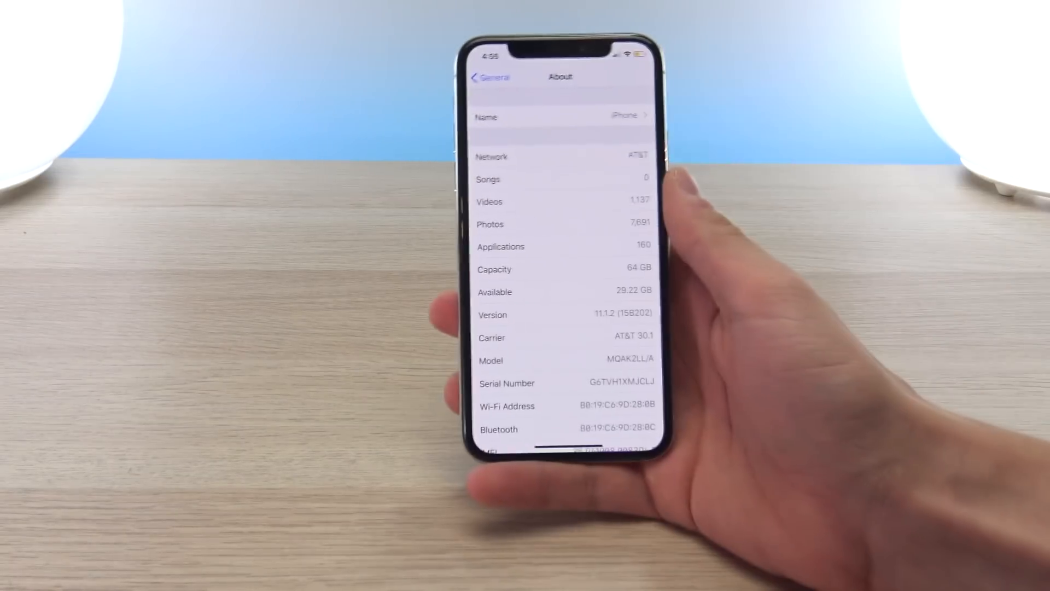
pyautogui.scroll(-3)
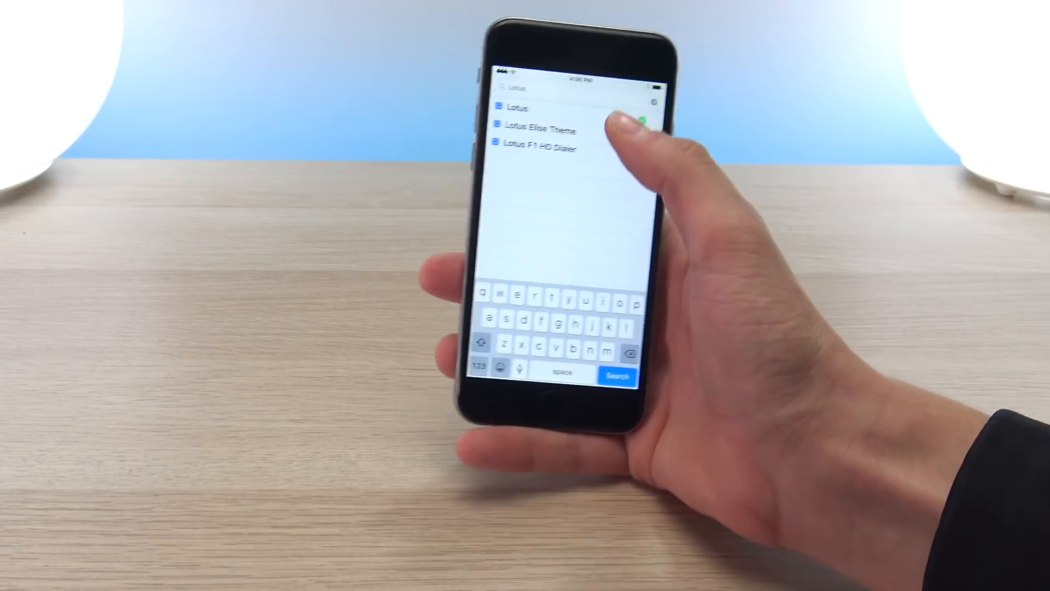
# - Search Cydia for Lotus, listing Lotus, Lotus Elise Theme and Lotus F1 HD Dialer
pyautogui.click(517, 108)
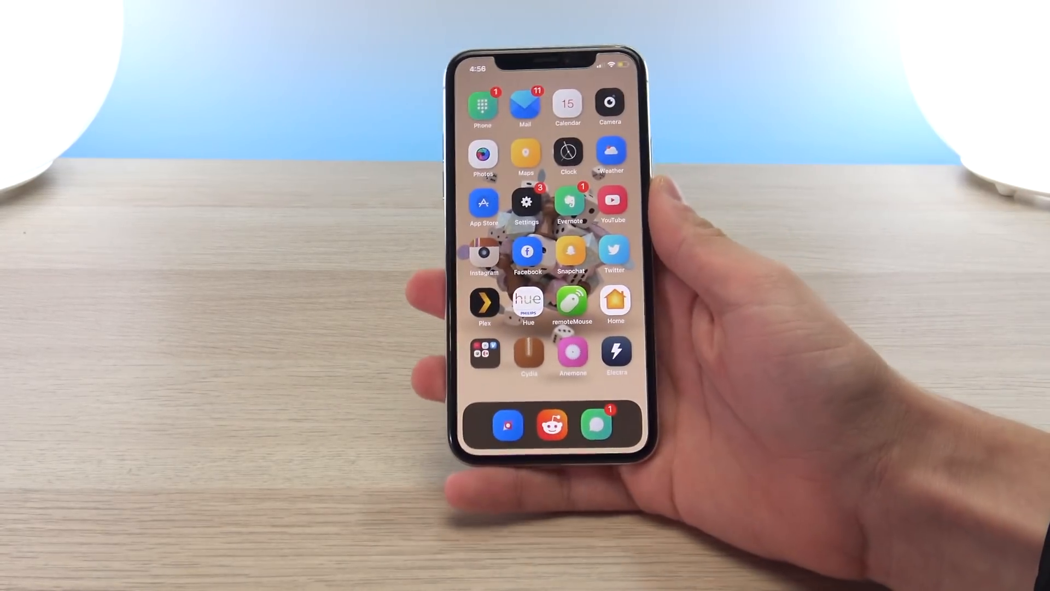
pyautogui.click(571, 351)
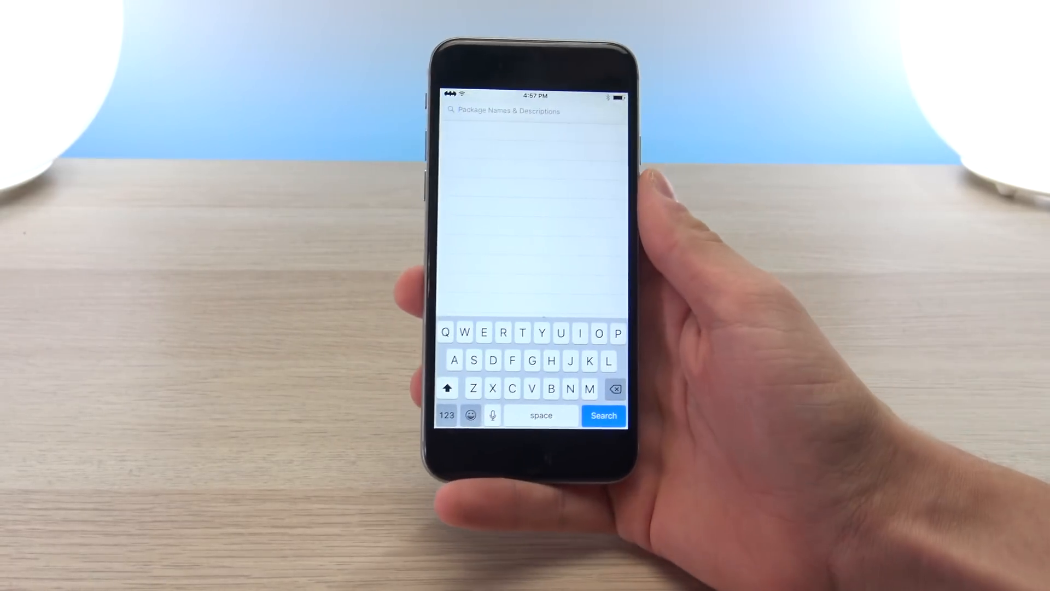
# - Search for OpenSSH and review the installed Dropbear 1.0 package's Modify options
pyautogui.write('Openss')
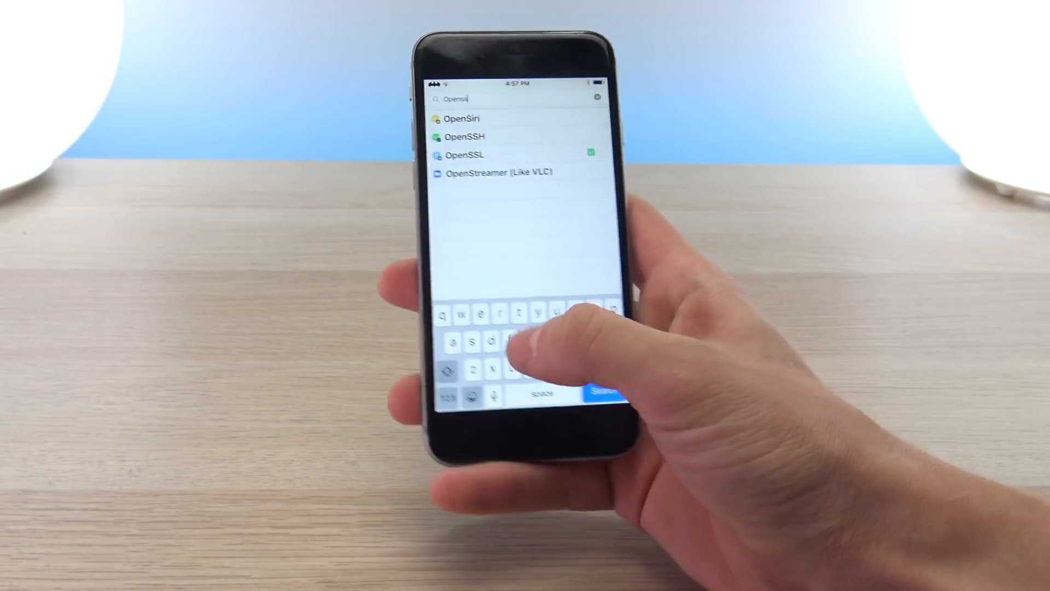
pyautogui.click(464, 136)
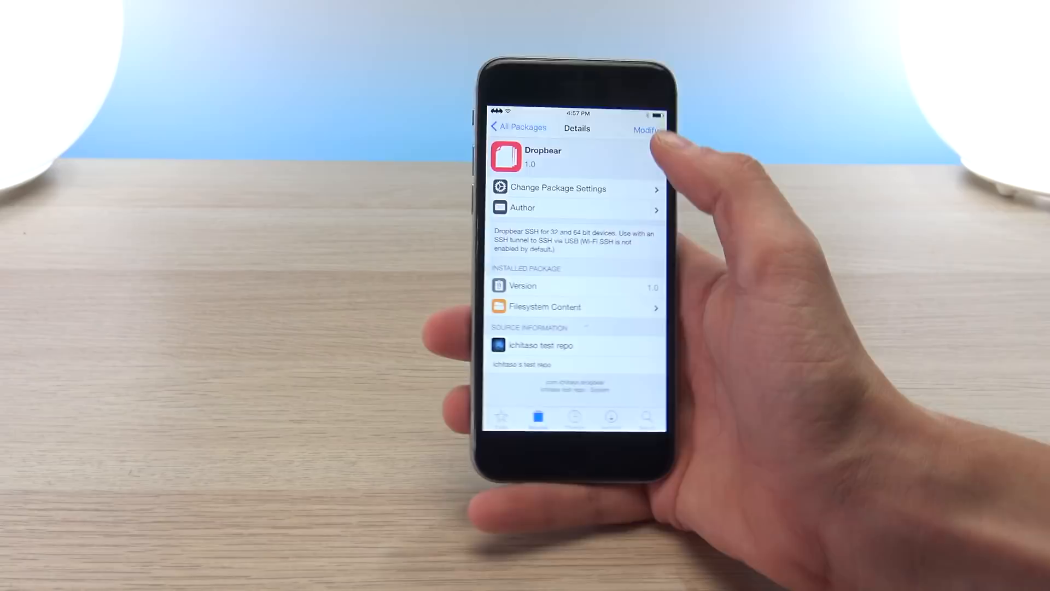
pyautogui.click(646, 130)
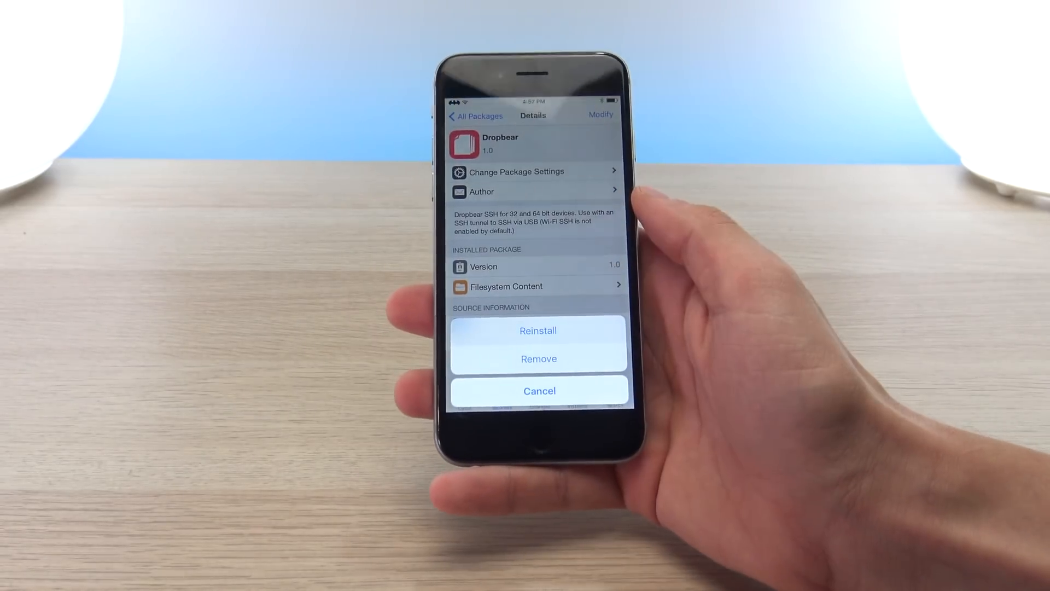
pyautogui.click(538, 330)
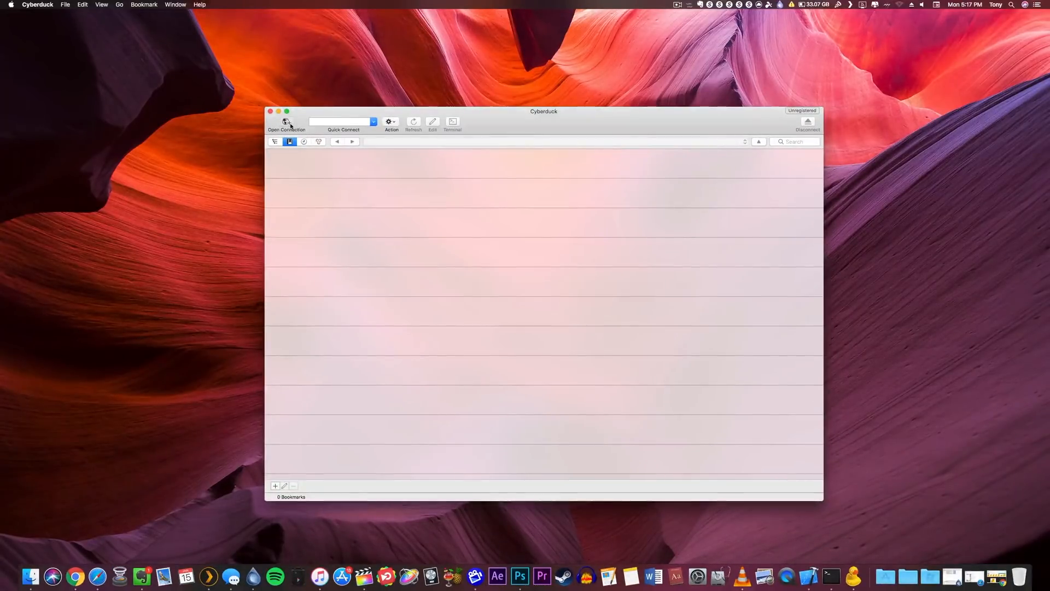
# - Start a new SFTP connection on port 22 and begin entering the server address 192
pyautogui.click(286, 121)
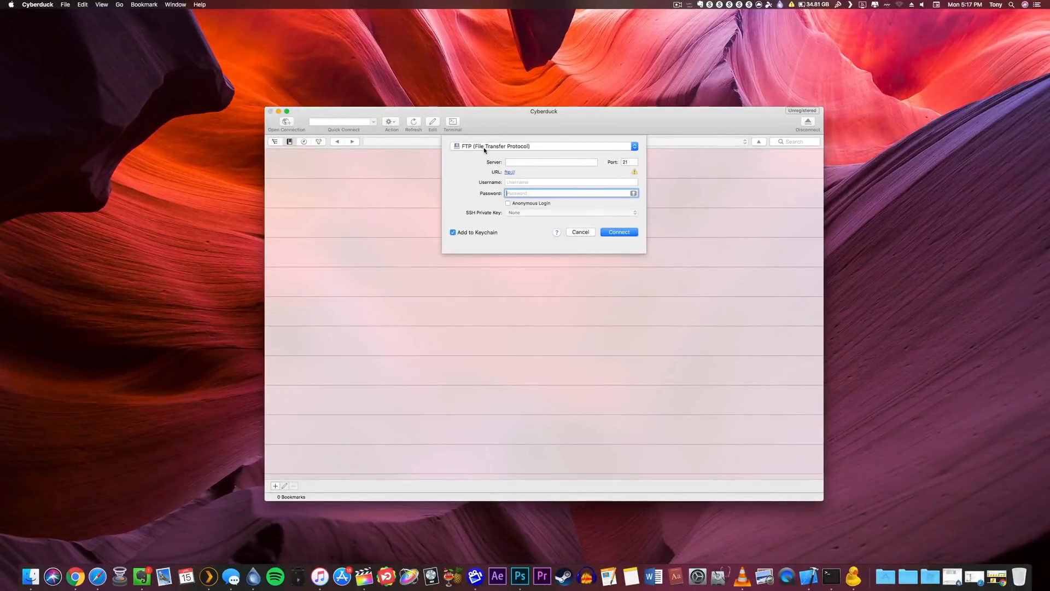
pyautogui.click(542, 146)
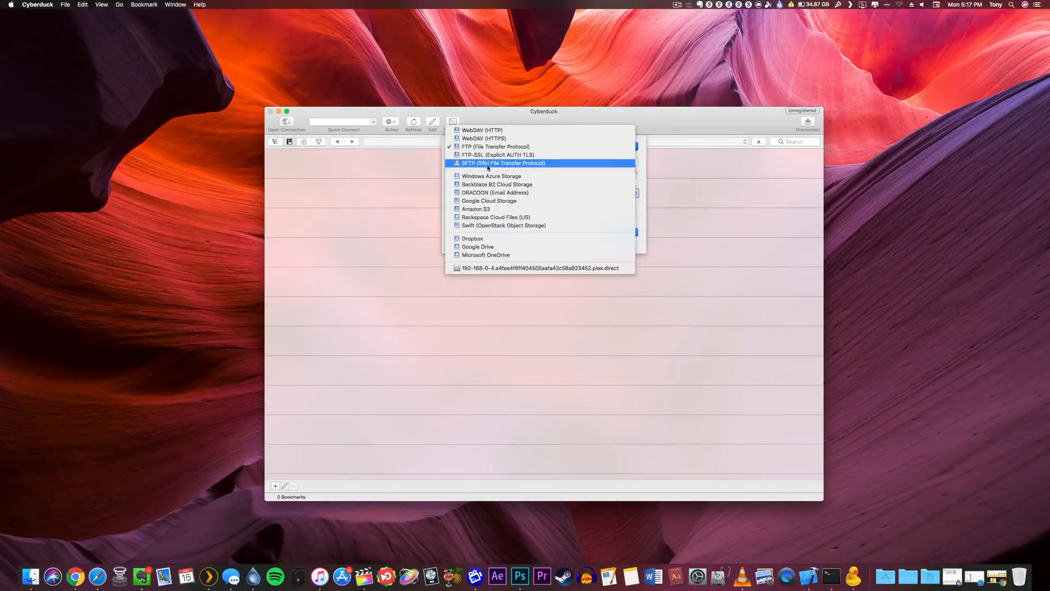
pyautogui.click(503, 163)
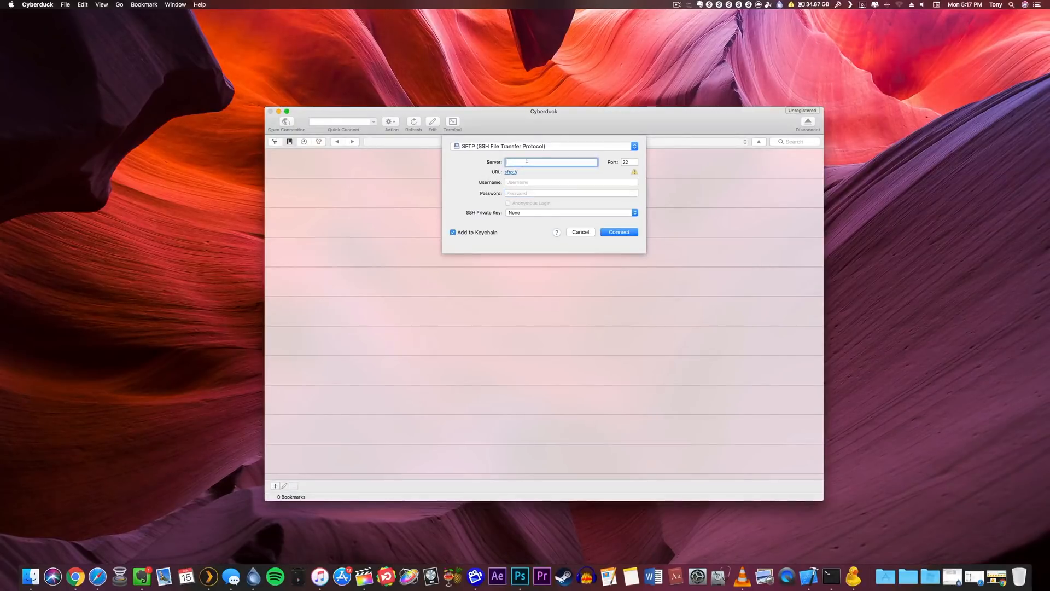
pyautogui.write('192')
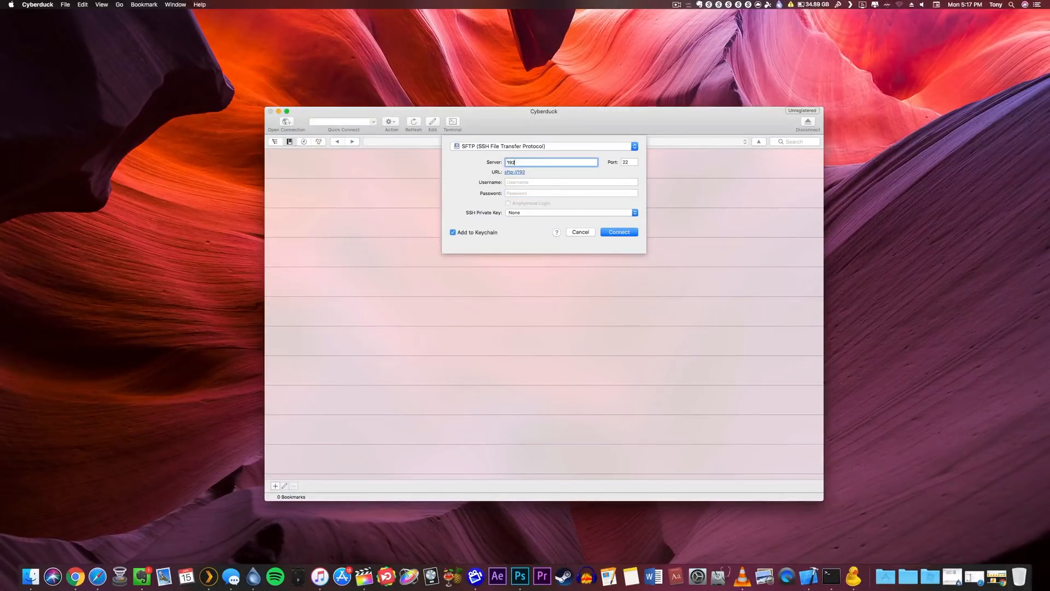